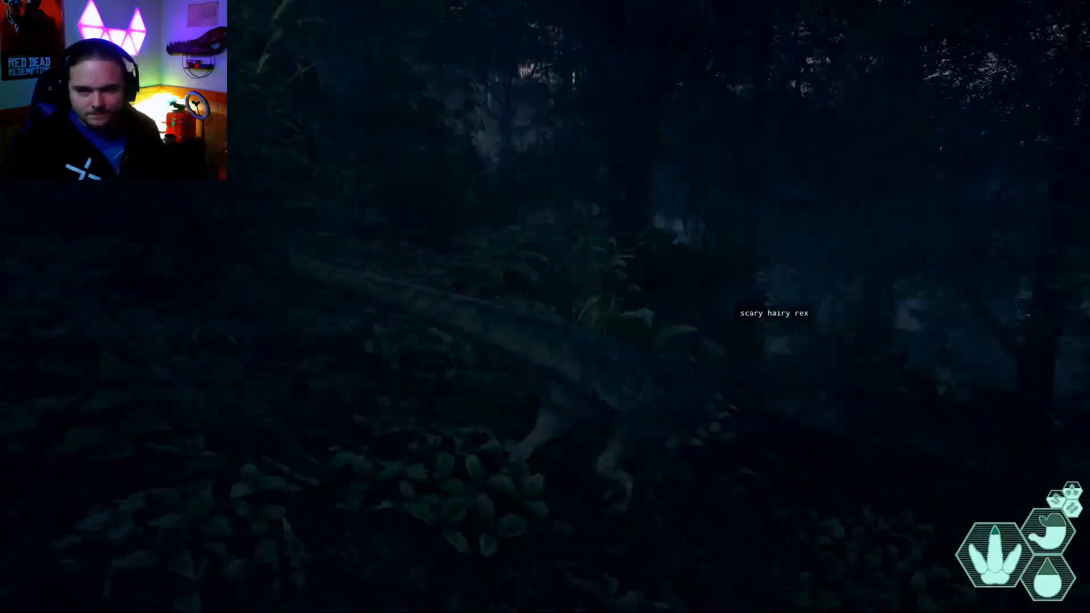
mouse_move(545, 307)
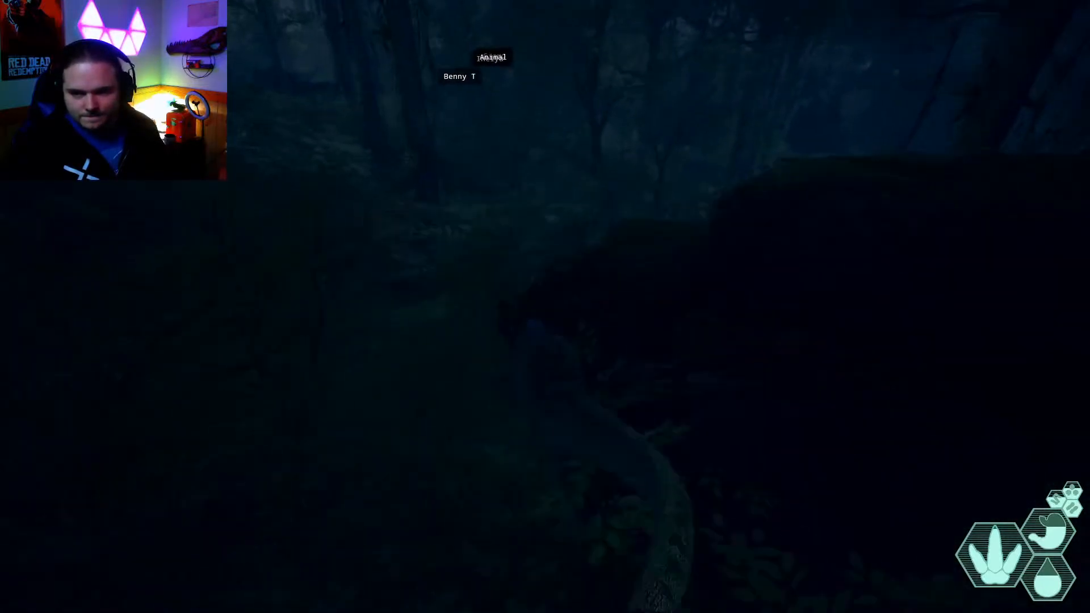
mouse_move(545, 307)
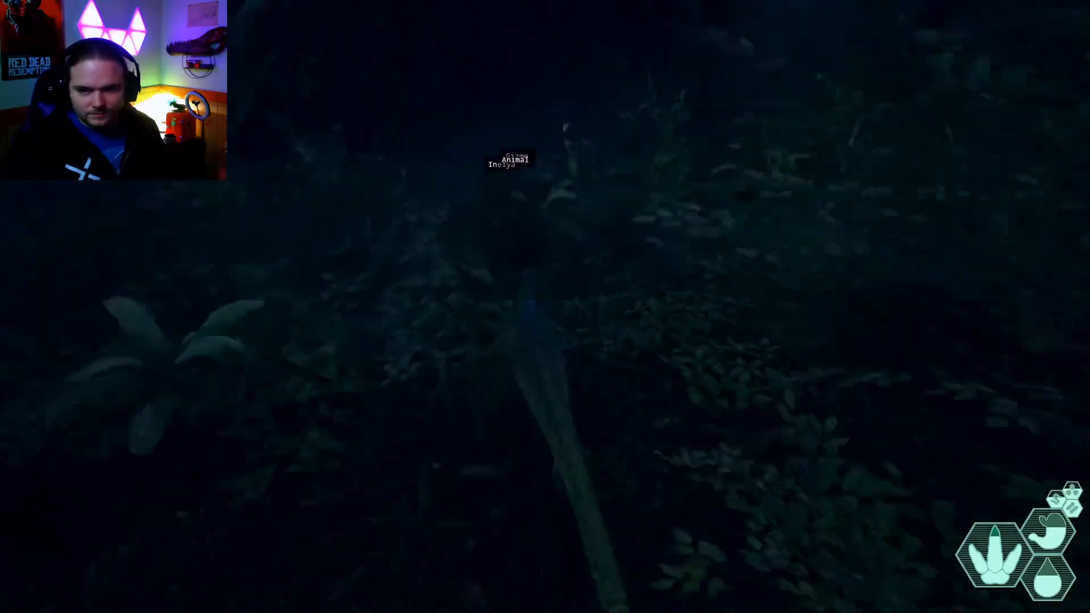
mouse_move(545, 306)
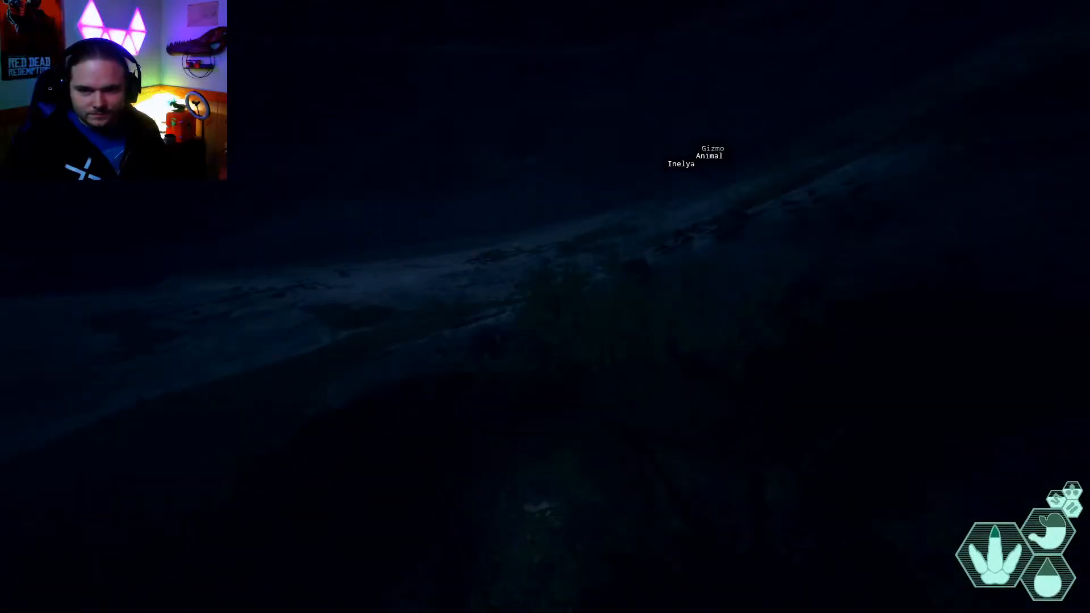